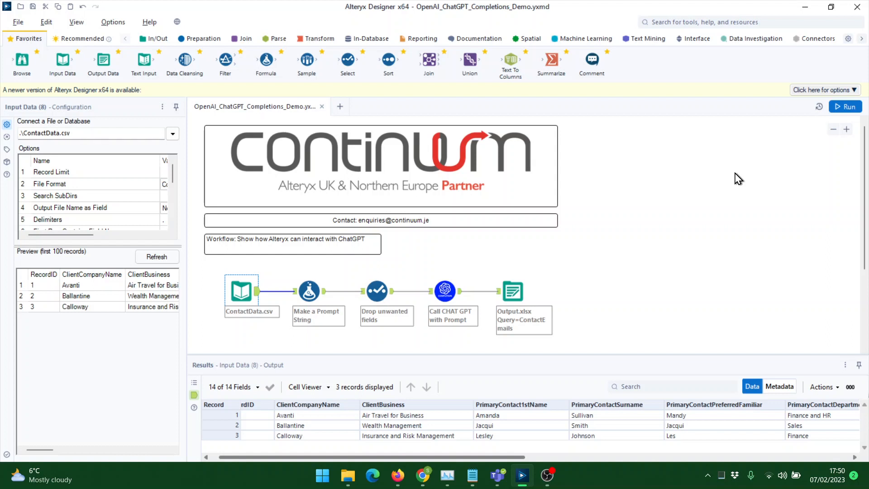
pyautogui.moveTo(283, 289)
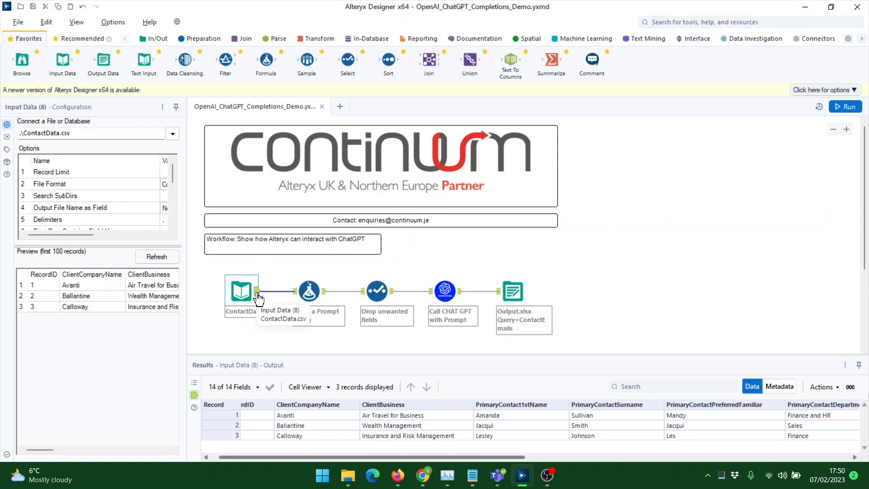
pyautogui.moveTo(298, 468)
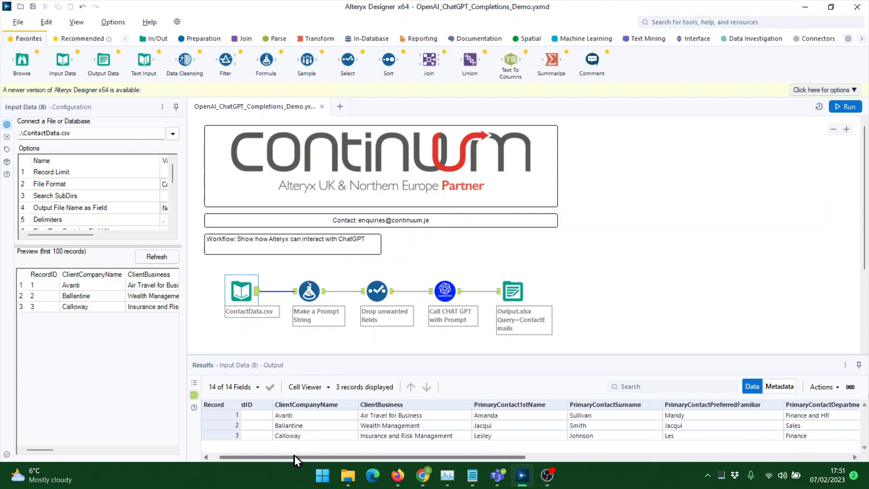
# Show the Make a Prompt String formula that builds the nudge-email prompt from contact fields.
pyautogui.moveTo(297, 456); pyautogui.dragTo(330, 456)
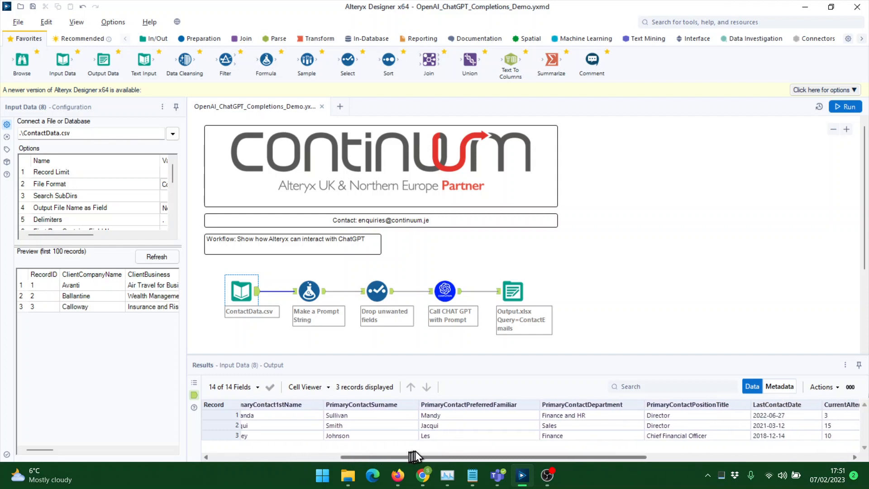
pyautogui.moveTo(415, 456); pyautogui.dragTo(507, 457)
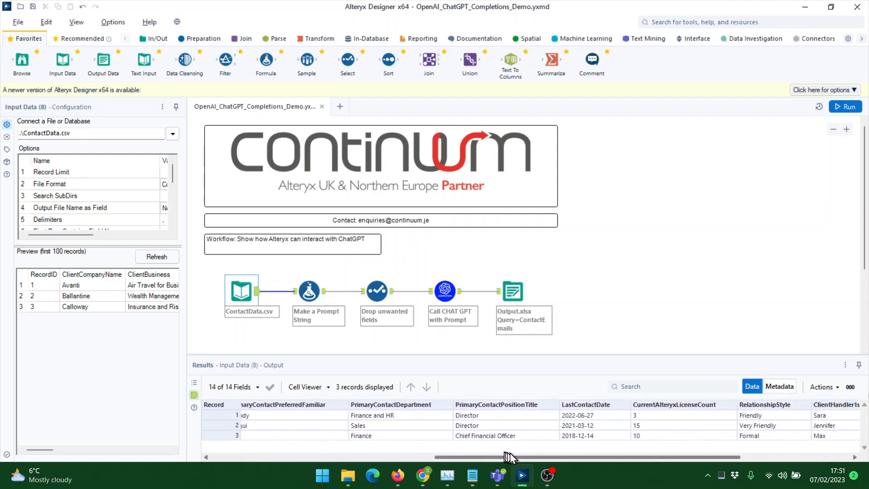
pyautogui.moveTo(504, 456); pyautogui.dragTo(582, 456)
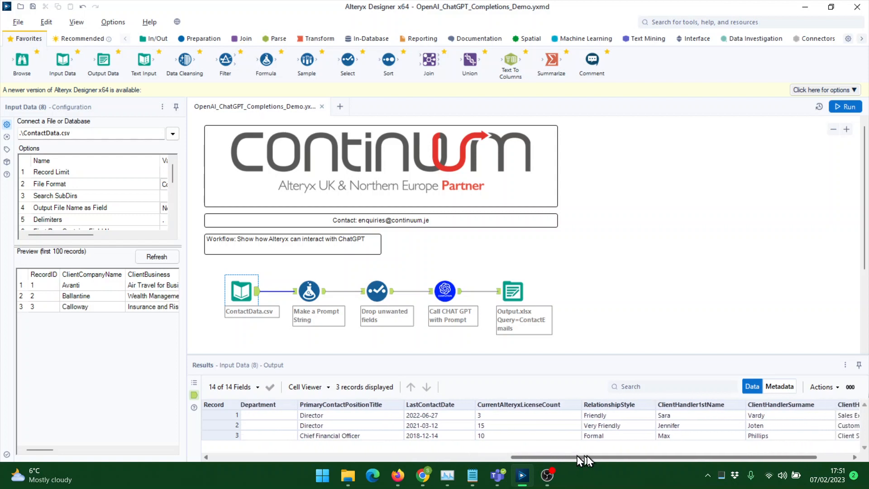
pyautogui.hscroll(3)
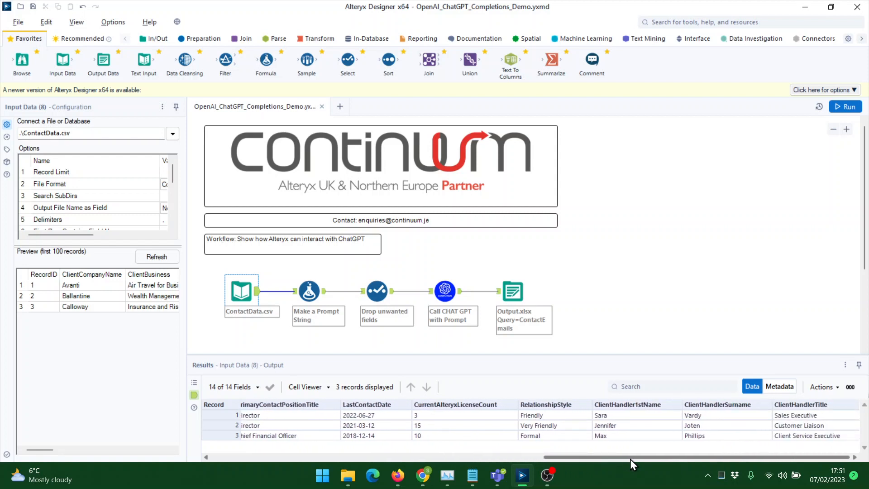
pyautogui.moveTo(628, 431)
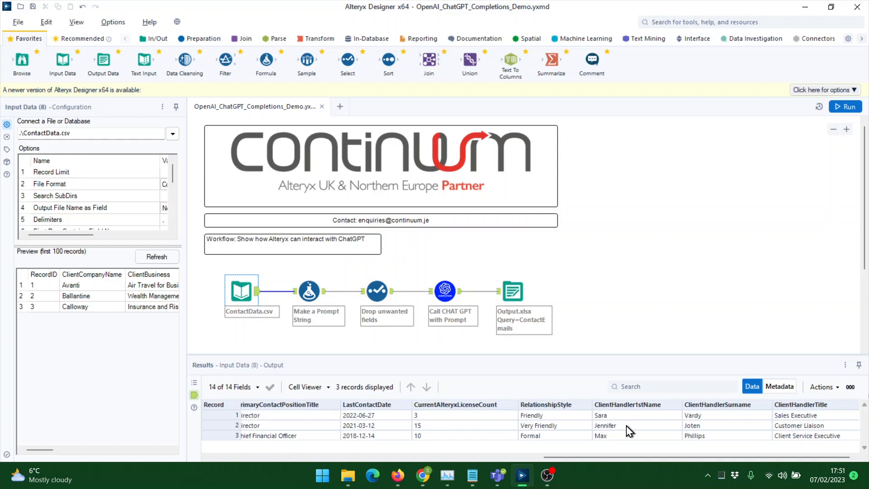
pyautogui.moveTo(306, 285)
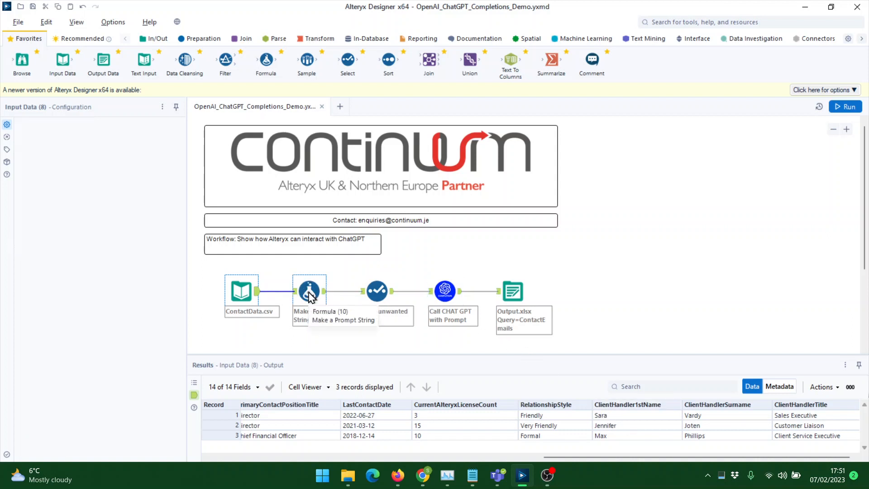
pyautogui.click(309, 291)
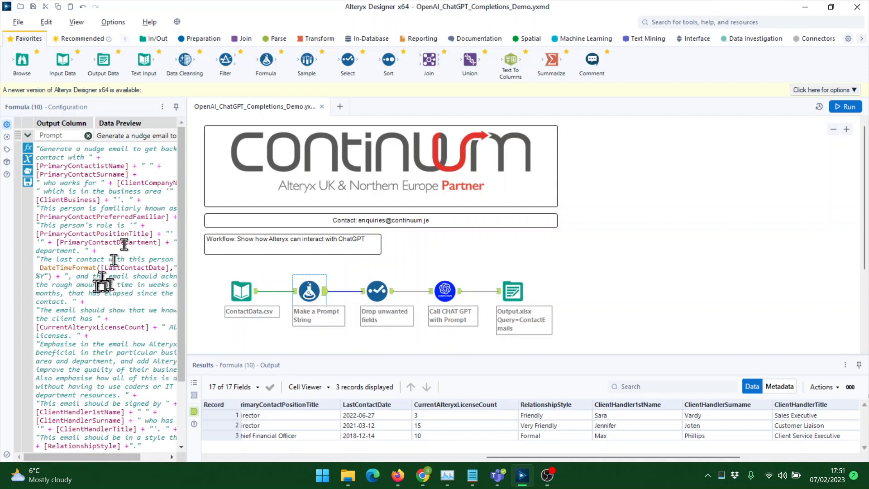
pyautogui.moveTo(123, 247)
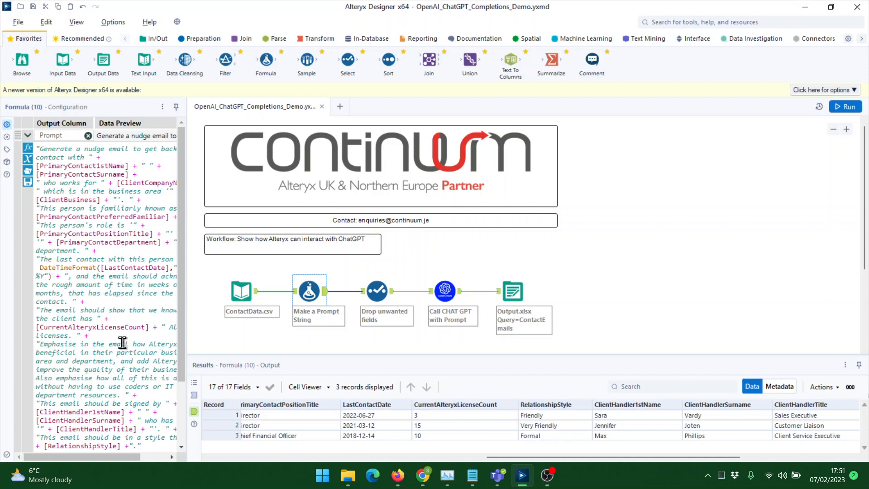
pyautogui.moveTo(445, 291)
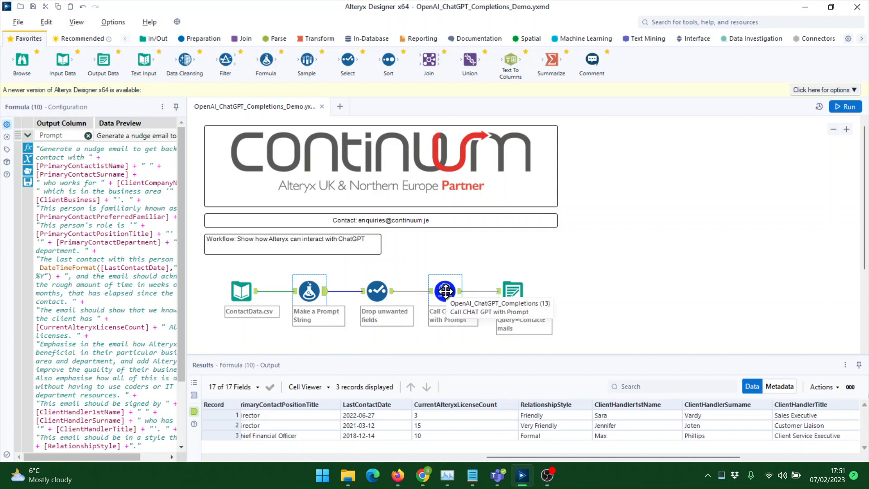
pyautogui.moveTo(459, 277)
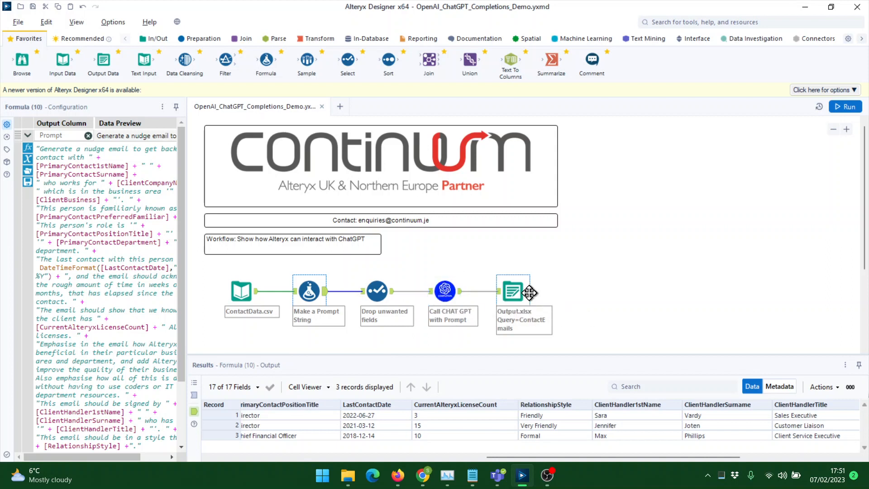
pyautogui.moveTo(563, 296)
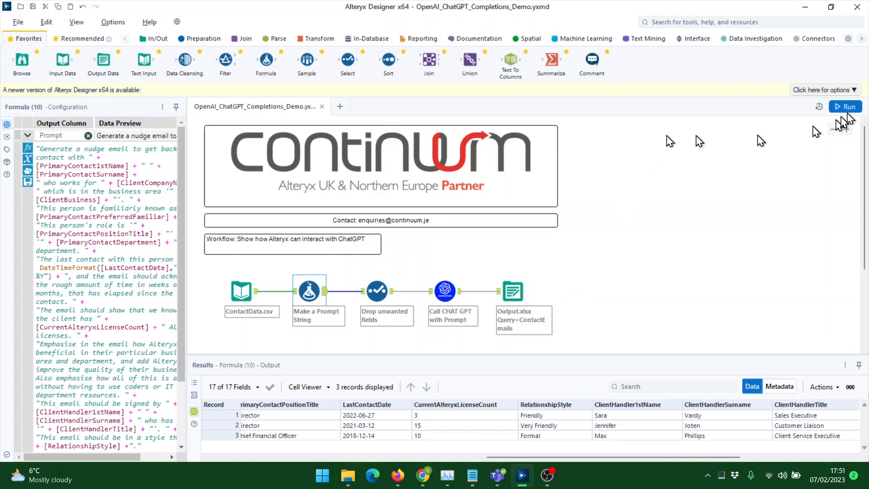
# Run the workflow to completion, dismiss the finished notice and show the run messages.
pyautogui.click(846, 107)
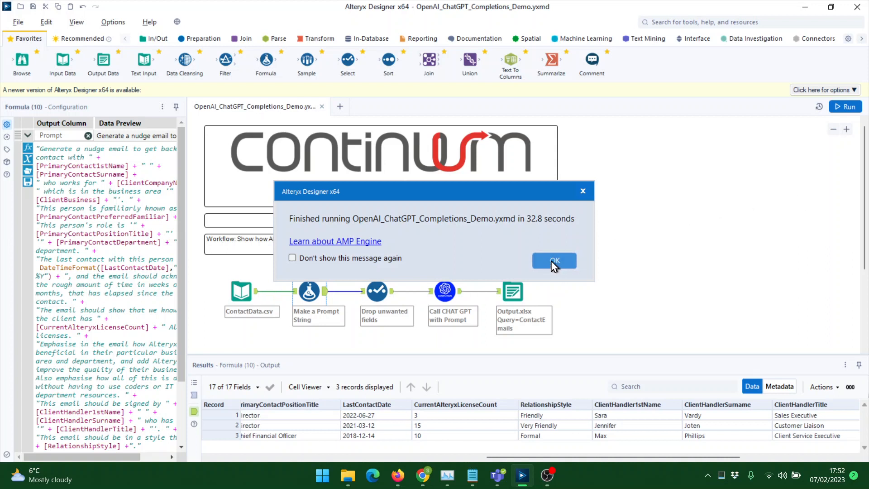
pyautogui.click(554, 261)
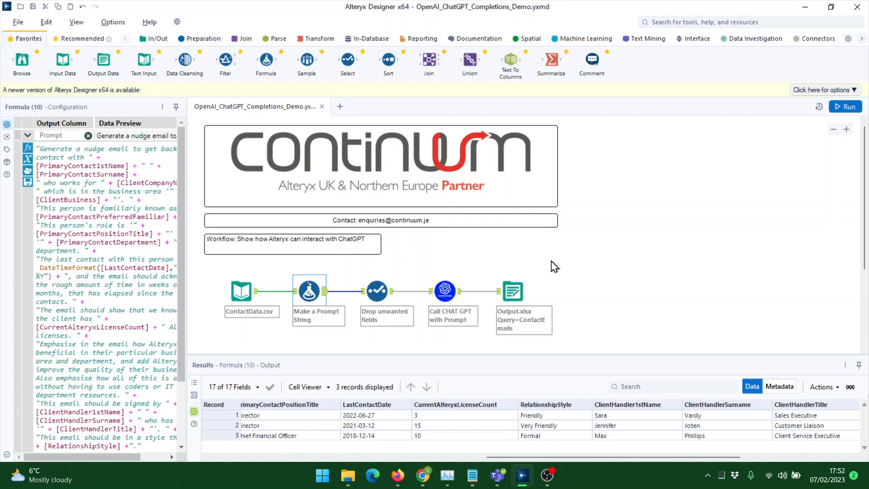
pyautogui.click(846, 107)
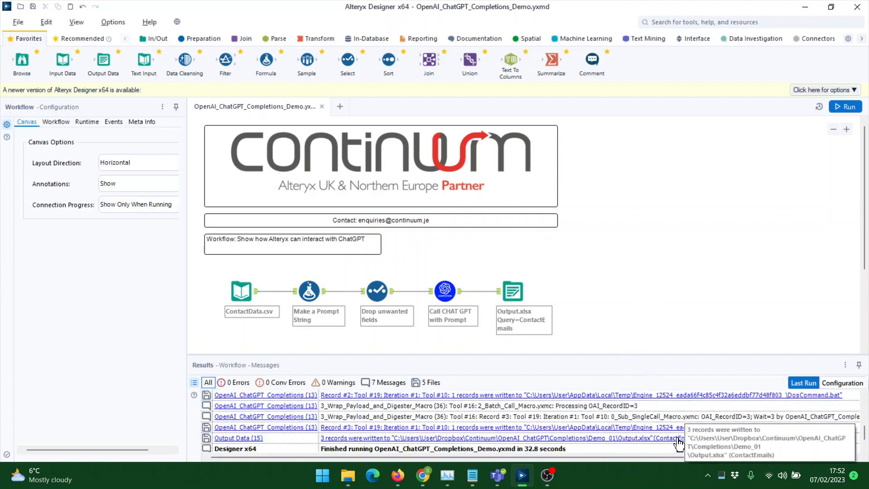
pyautogui.moveTo(707, 311)
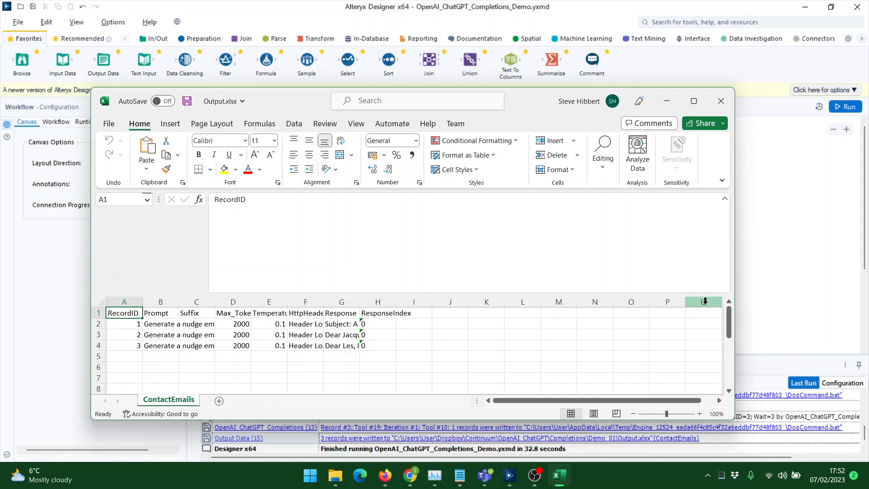
pyautogui.moveTo(336, 329)
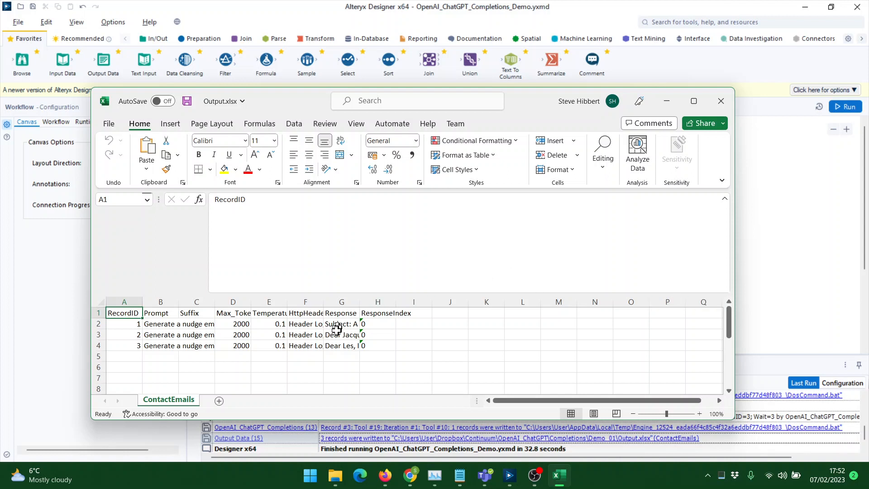
pyautogui.click(342, 323)
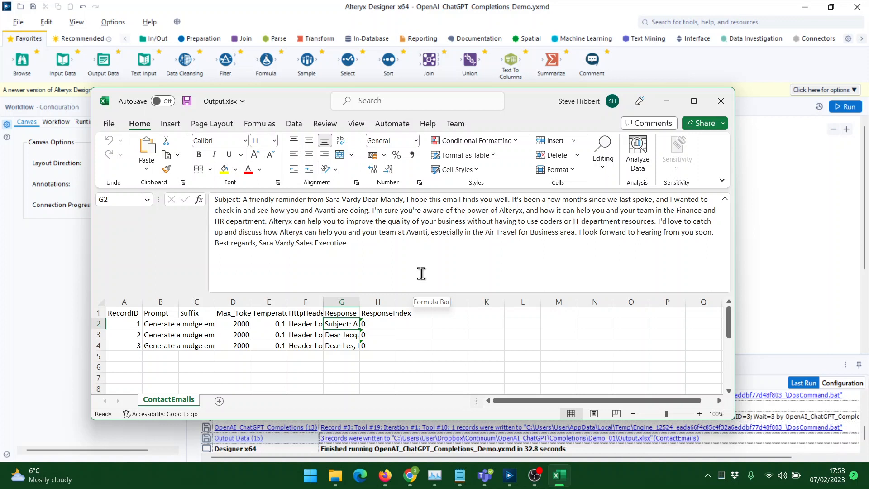
pyautogui.click(341, 335)
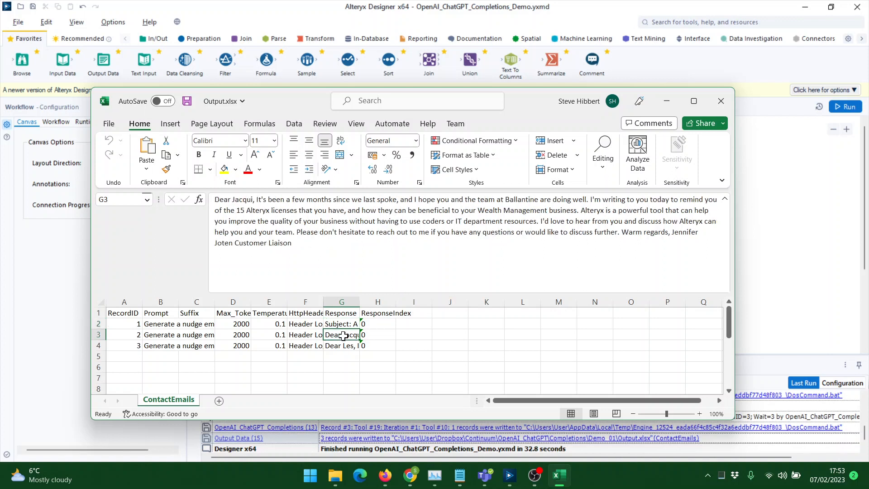
pyautogui.moveTo(343, 346)
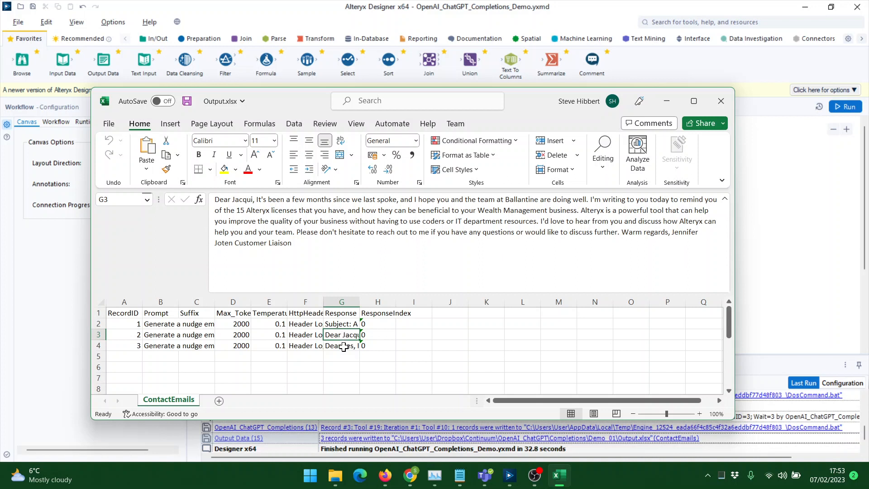
pyautogui.click(342, 346)
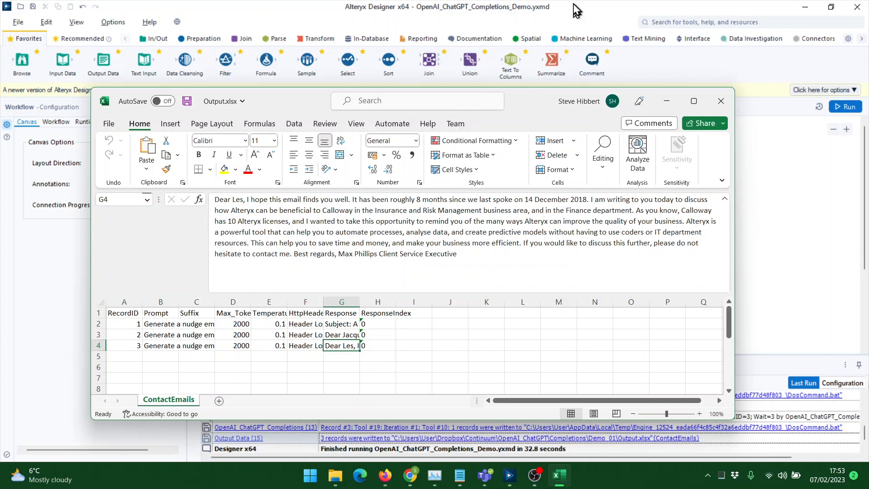
# Bring Alteryx Designer forward and show the ChatGPT tool's API key, pricing and field settings.
pyautogui.click(720, 101)
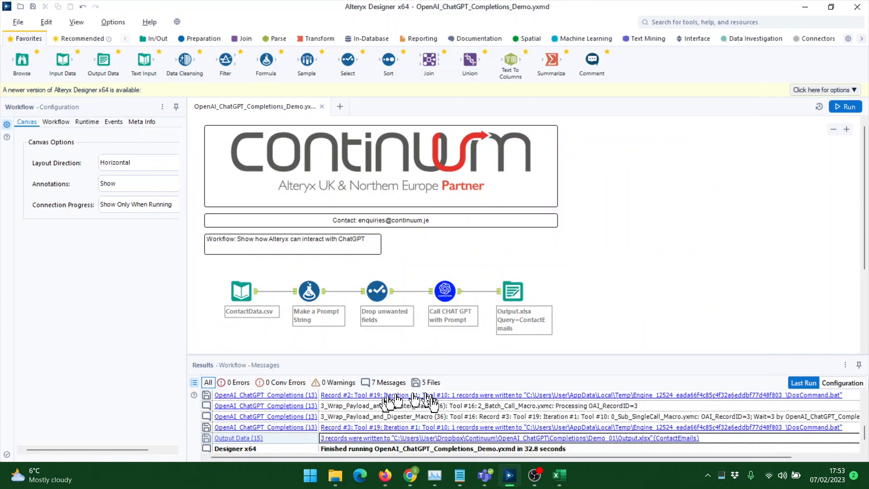
pyautogui.moveTo(463, 368)
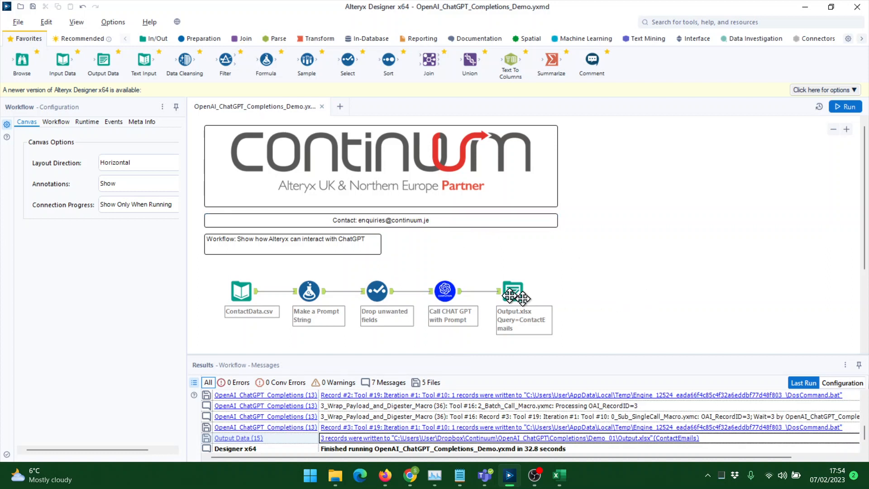
pyautogui.click(444, 291)
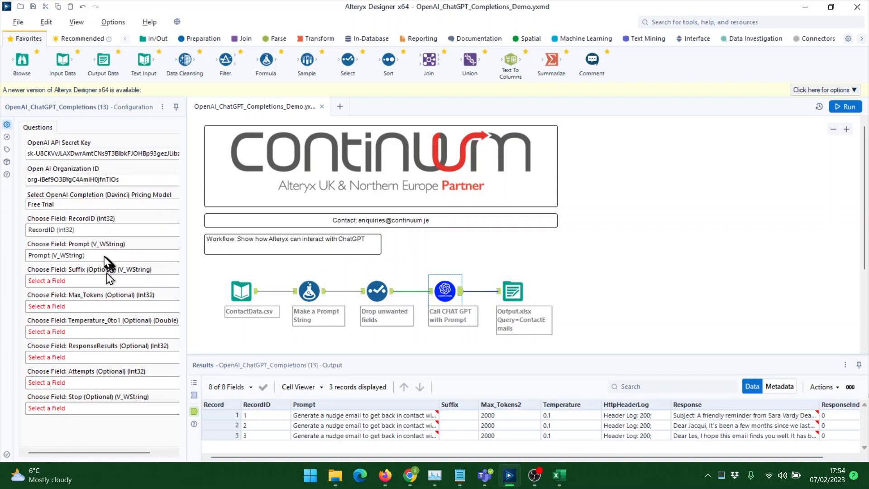
pyautogui.moveTo(98, 248)
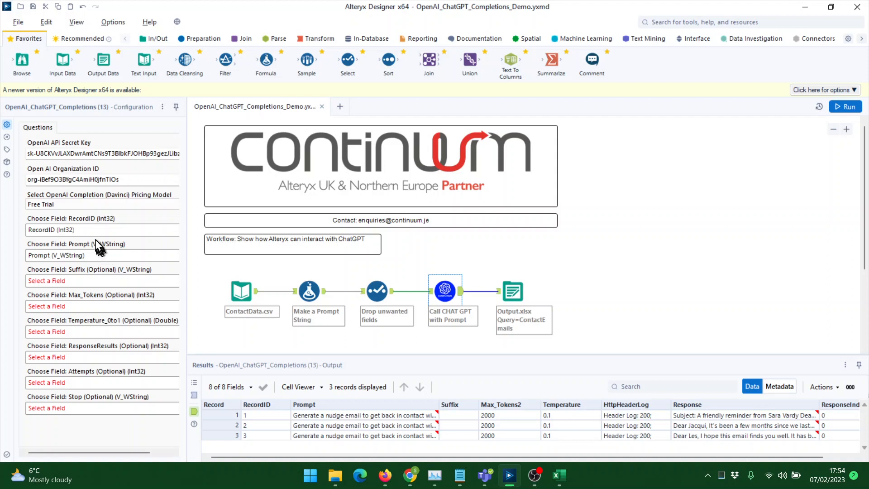
pyautogui.moveTo(104, 260)
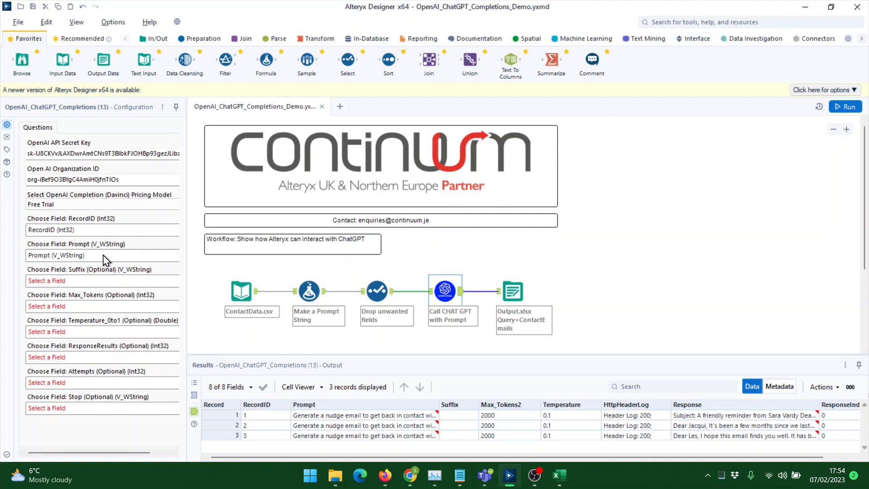